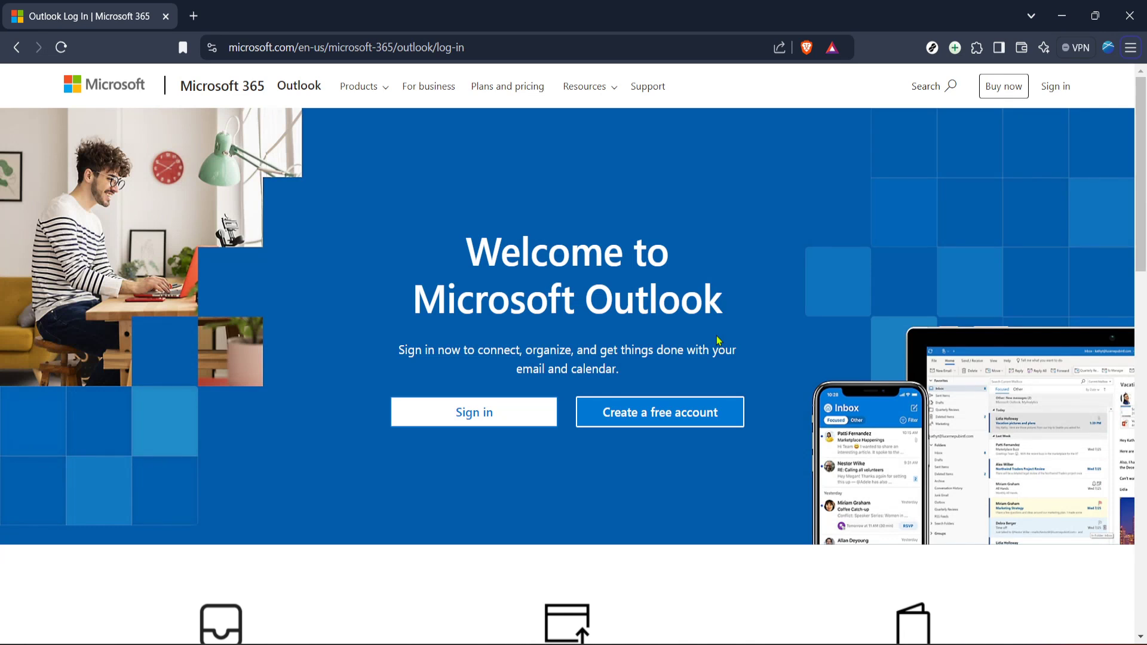
mouse_move(856, 263)
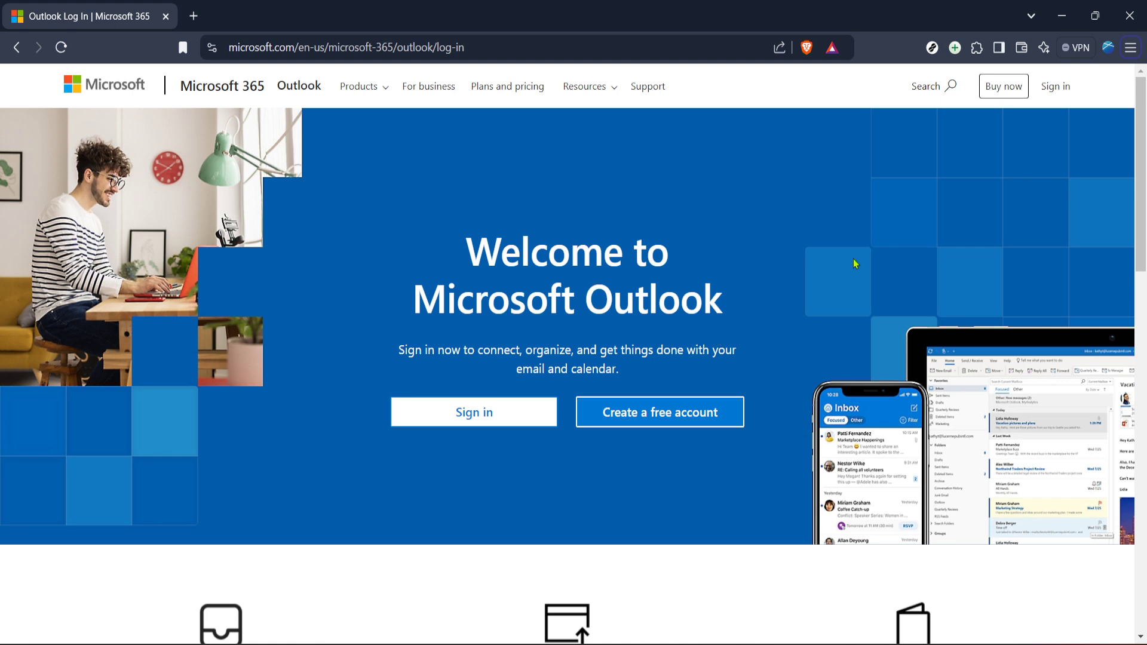
mouse_move(948, 180)
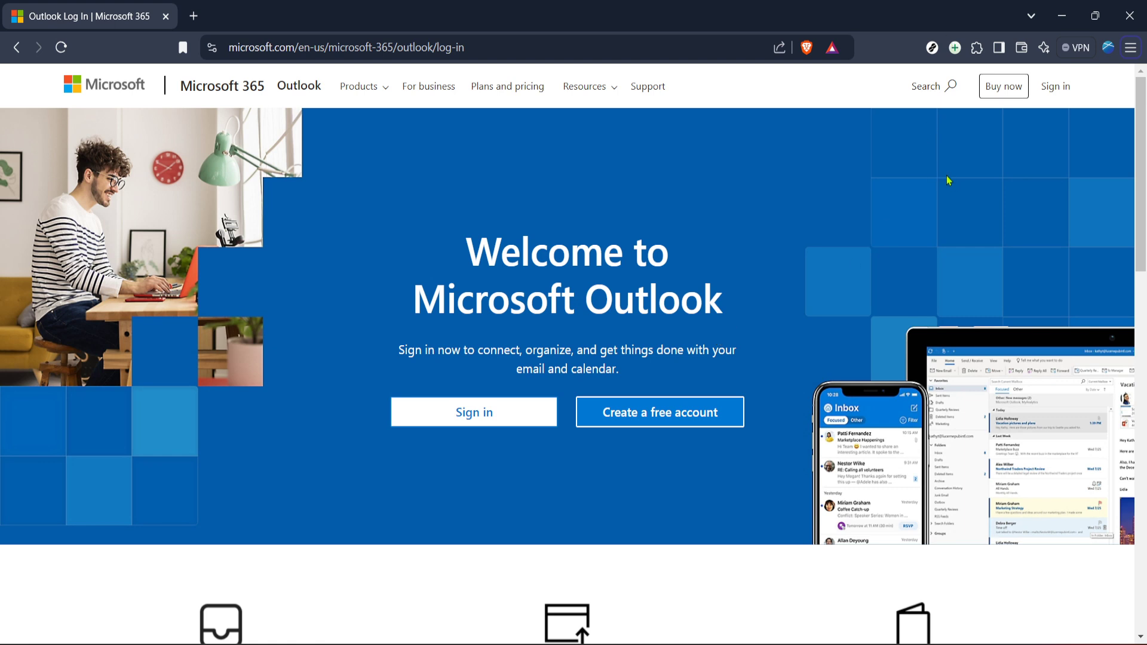
mouse_move(727, 194)
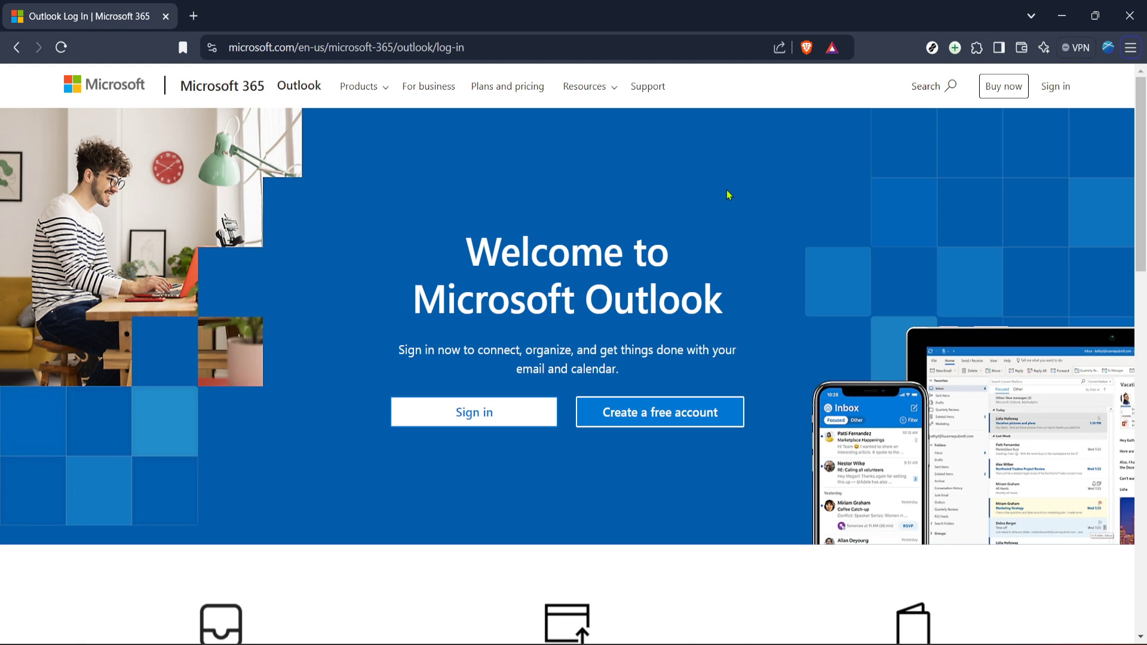
mouse_move(717, 164)
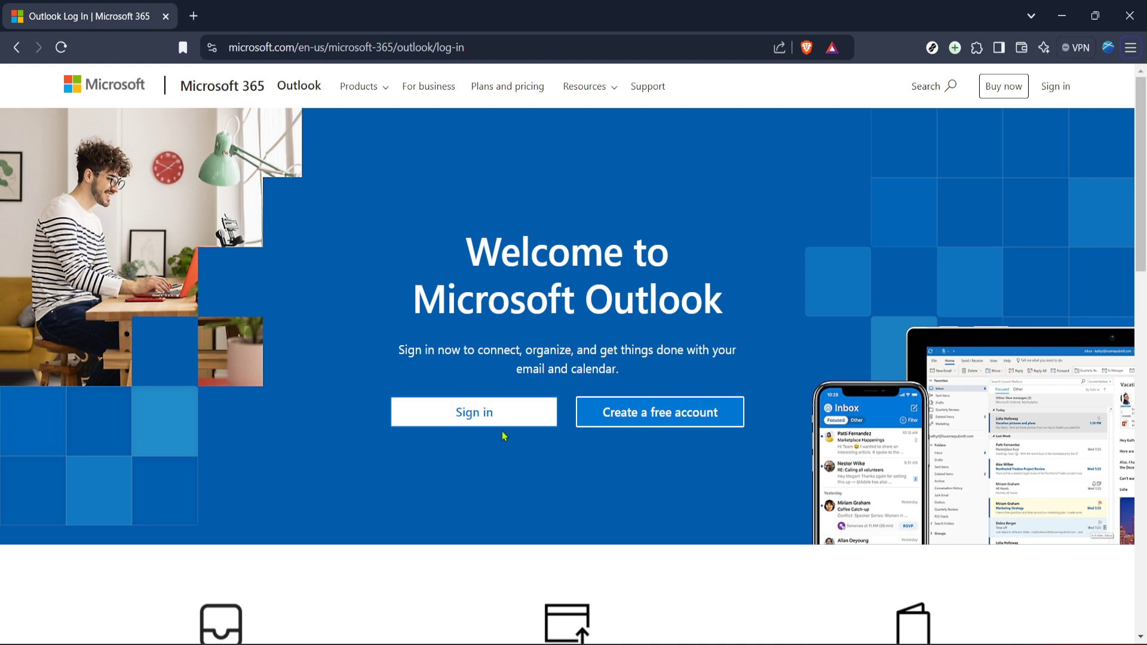
mouse_move(528, 452)
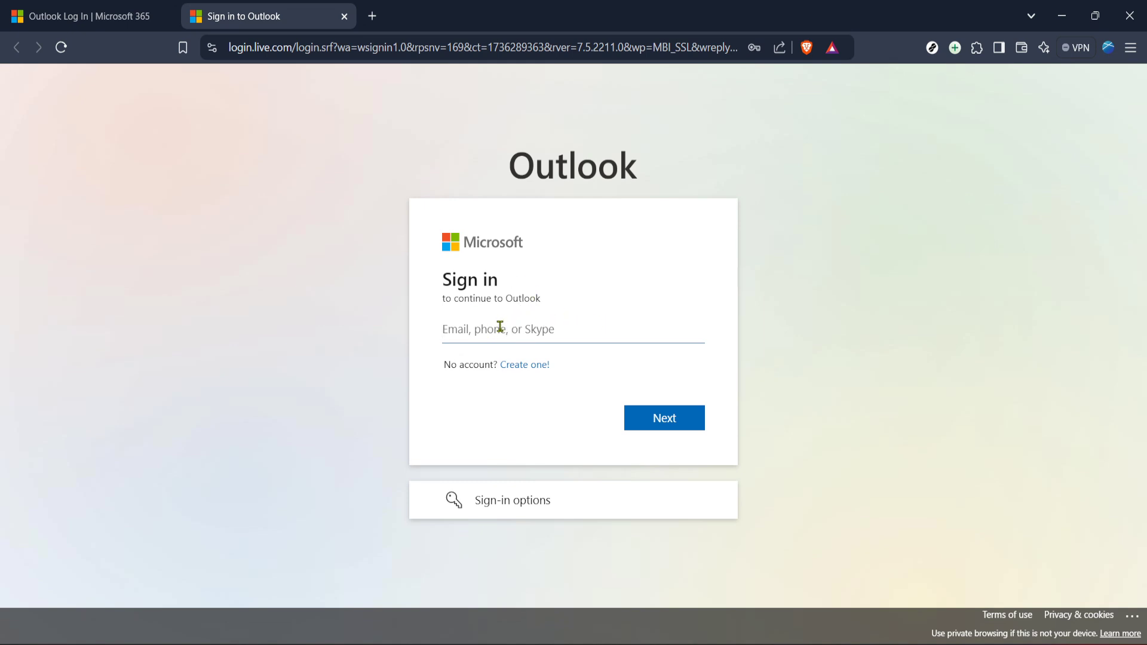
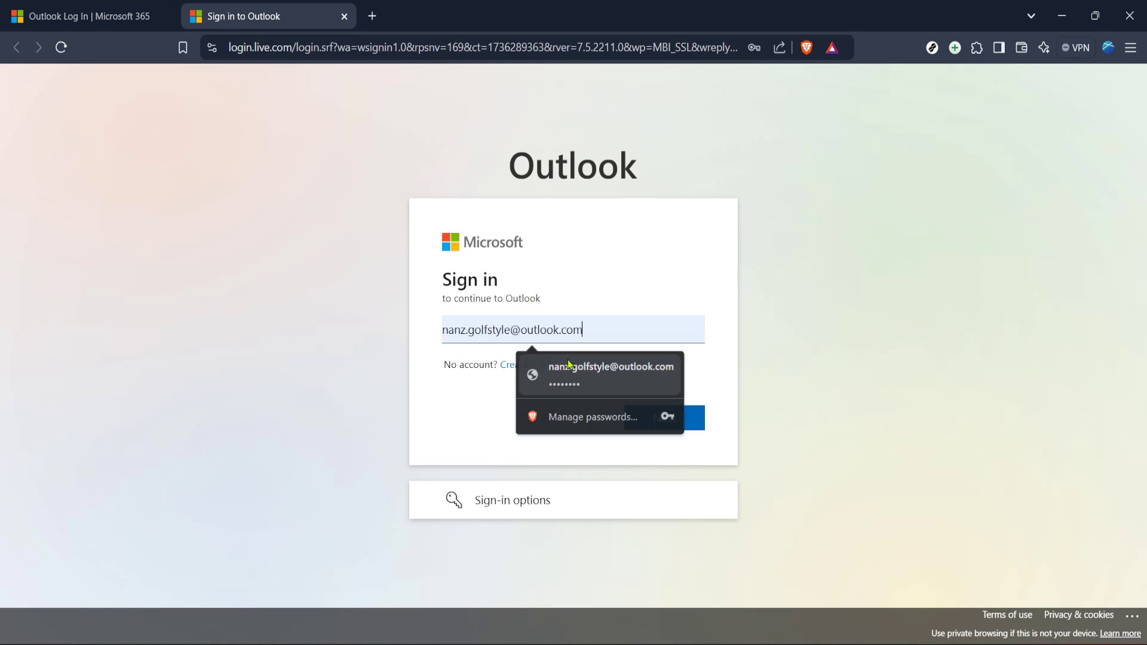
left_click(630, 361)
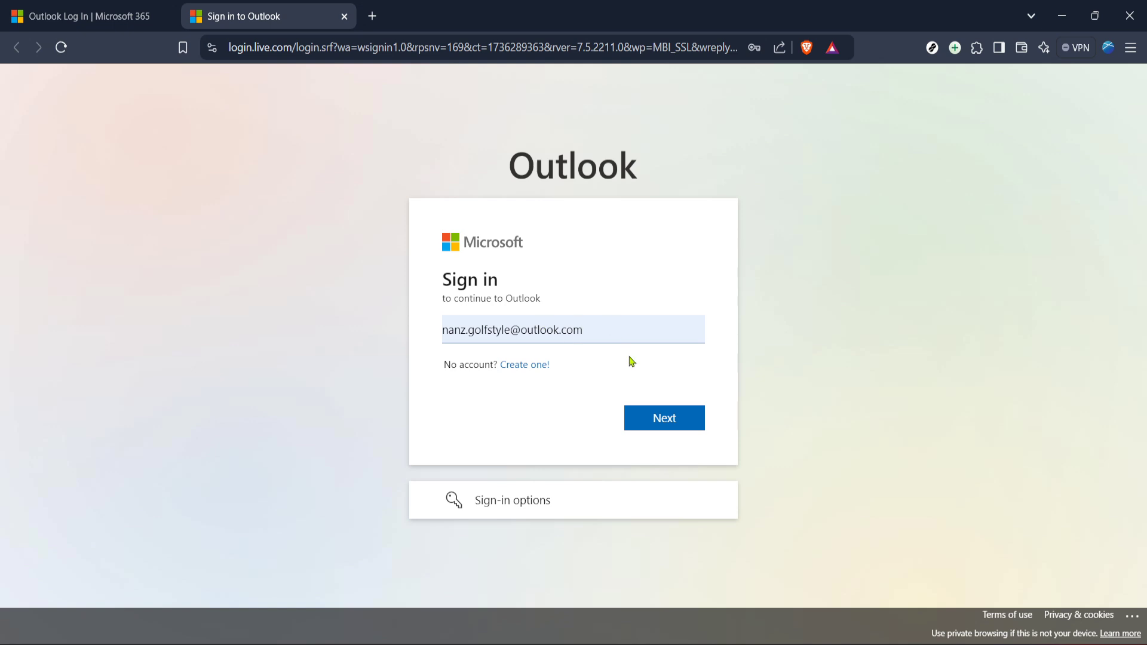
mouse_move(664, 417)
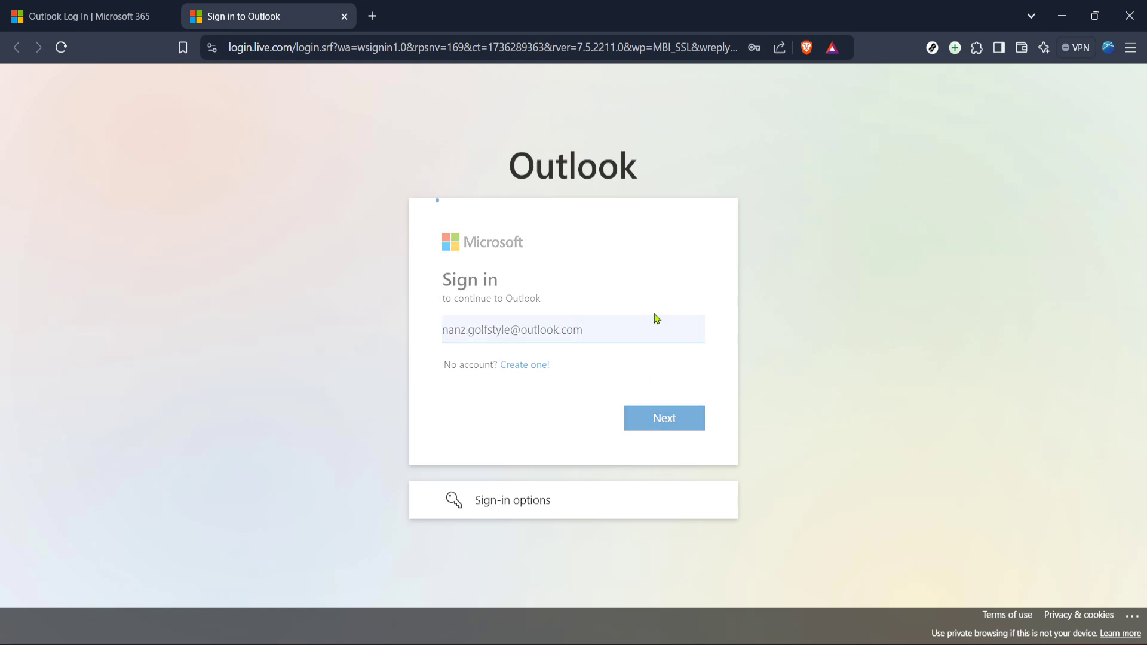
Continue to the password step, autofill the saved password, and submit it.
left_click(662, 418)
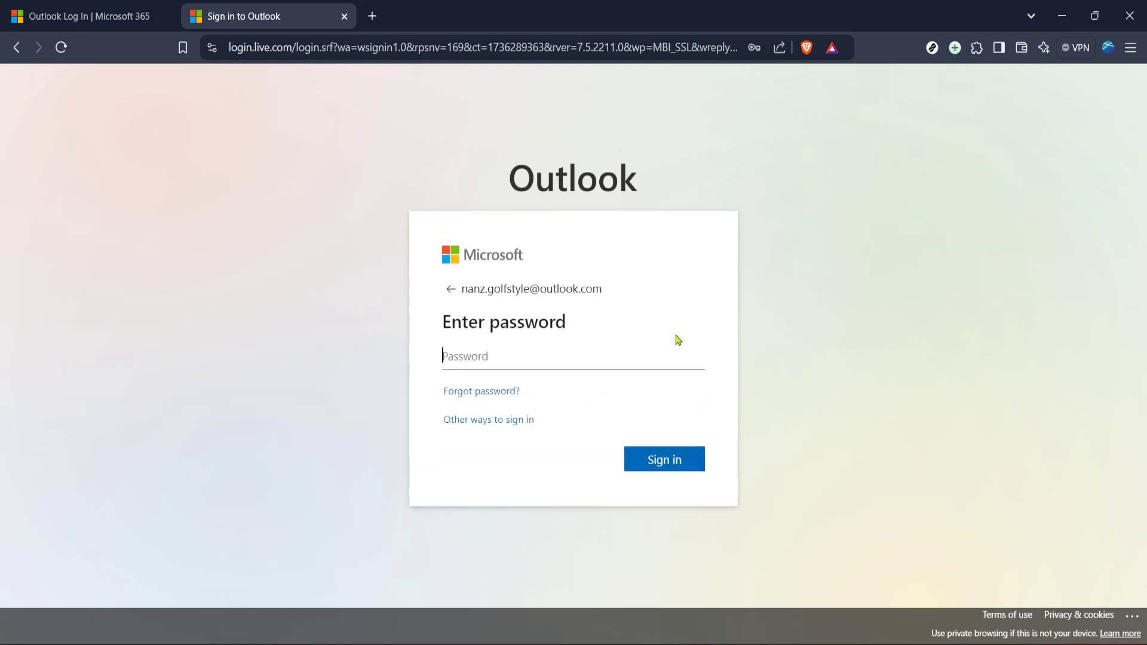
mouse_move(667, 341)
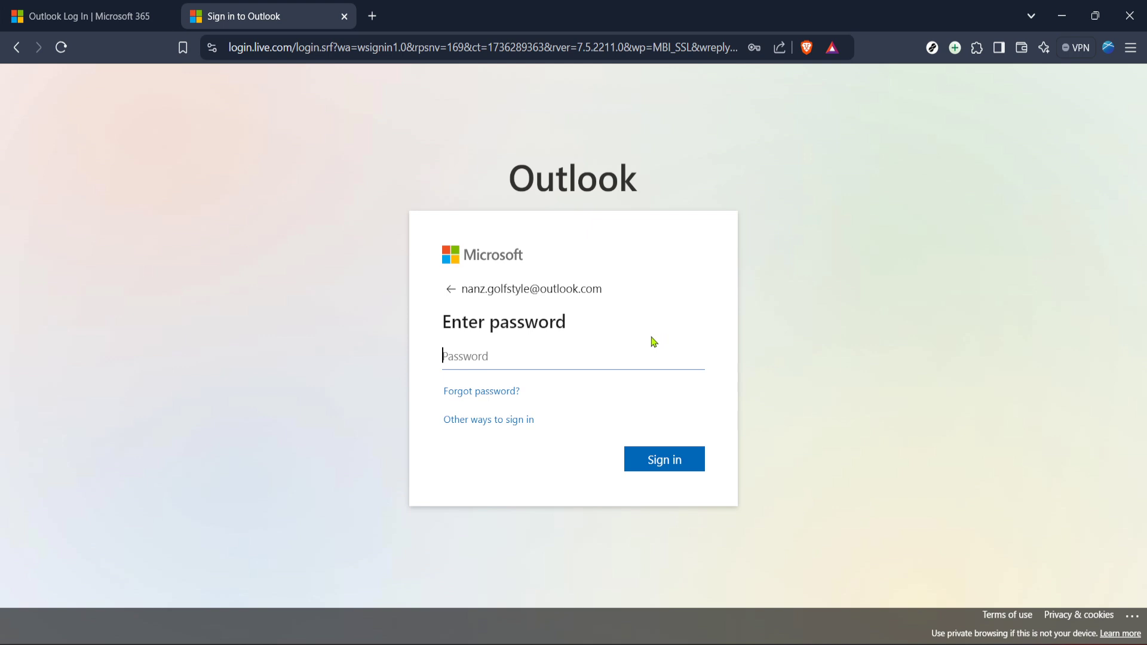
mouse_move(500, 355)
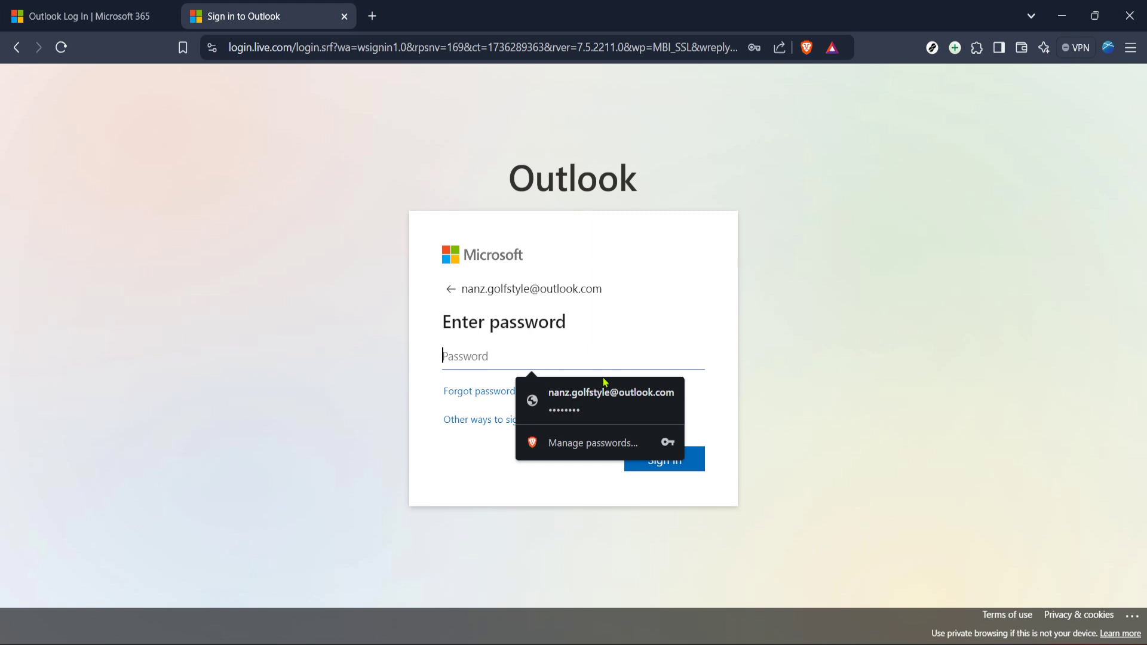
left_click(609, 400)
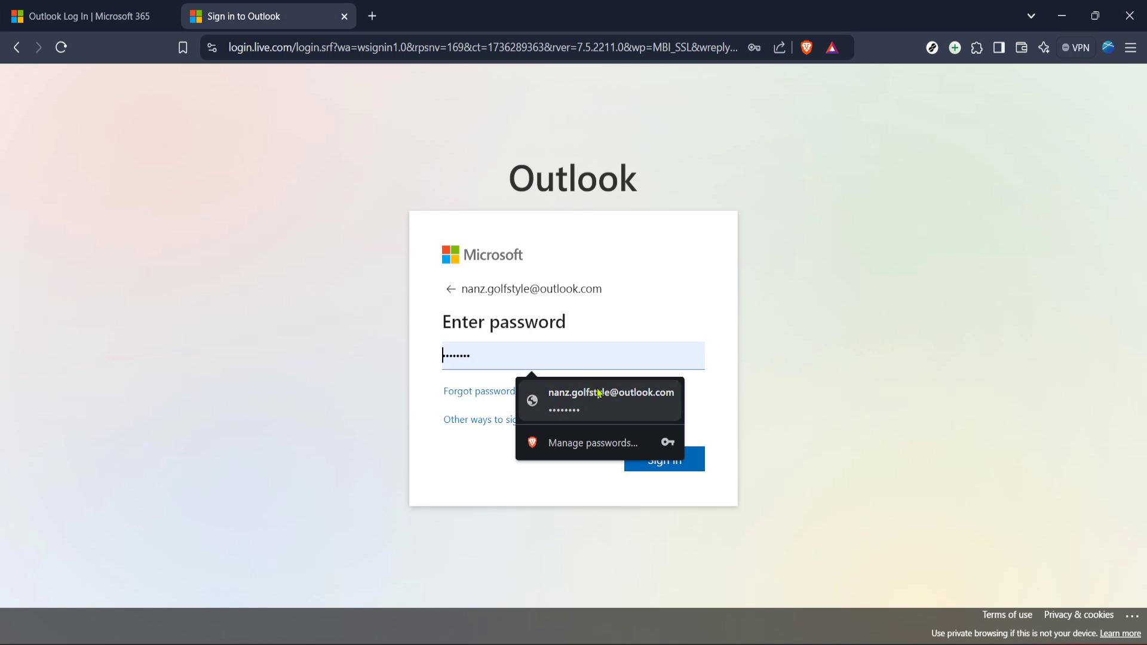
left_click(573, 355)
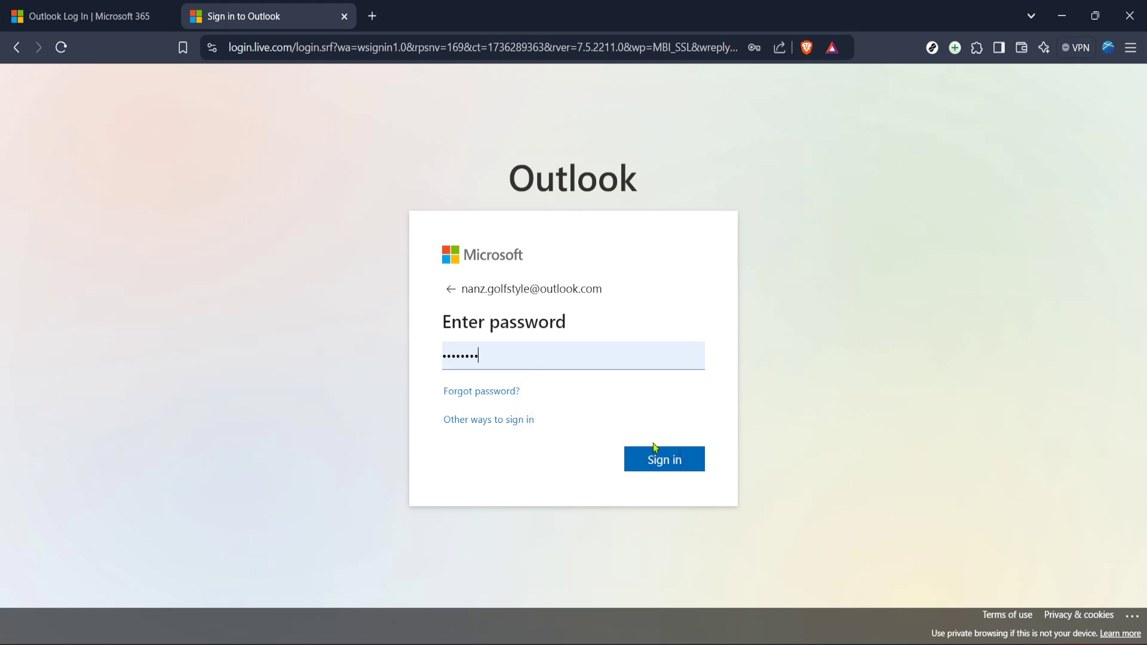
left_click(662, 458)
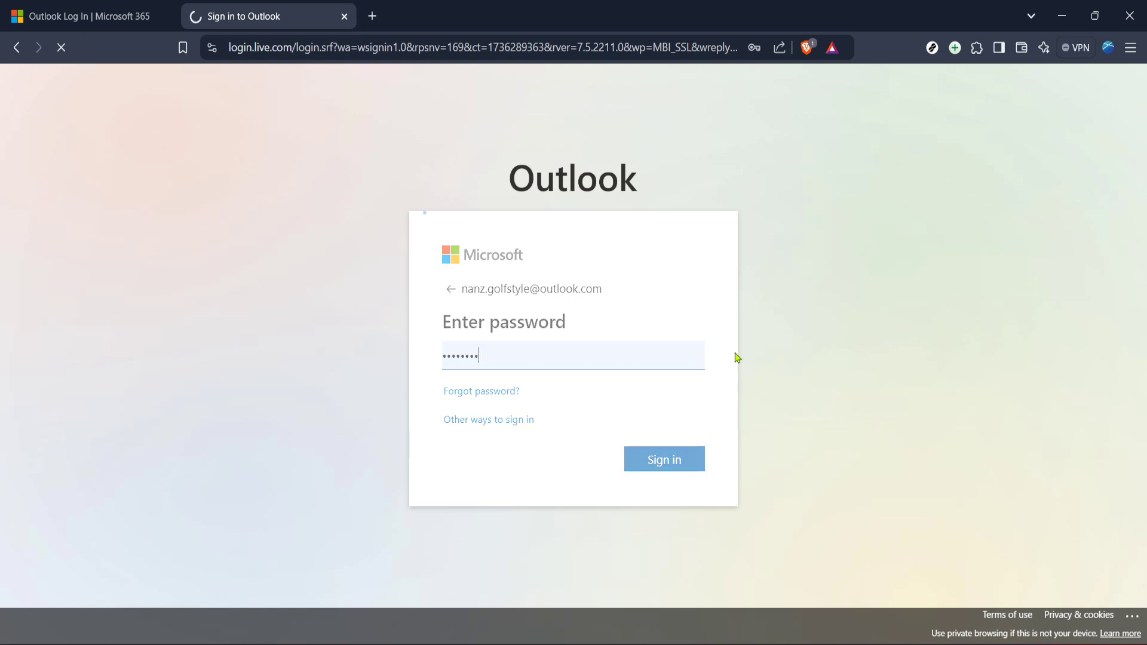
left_click(662, 458)
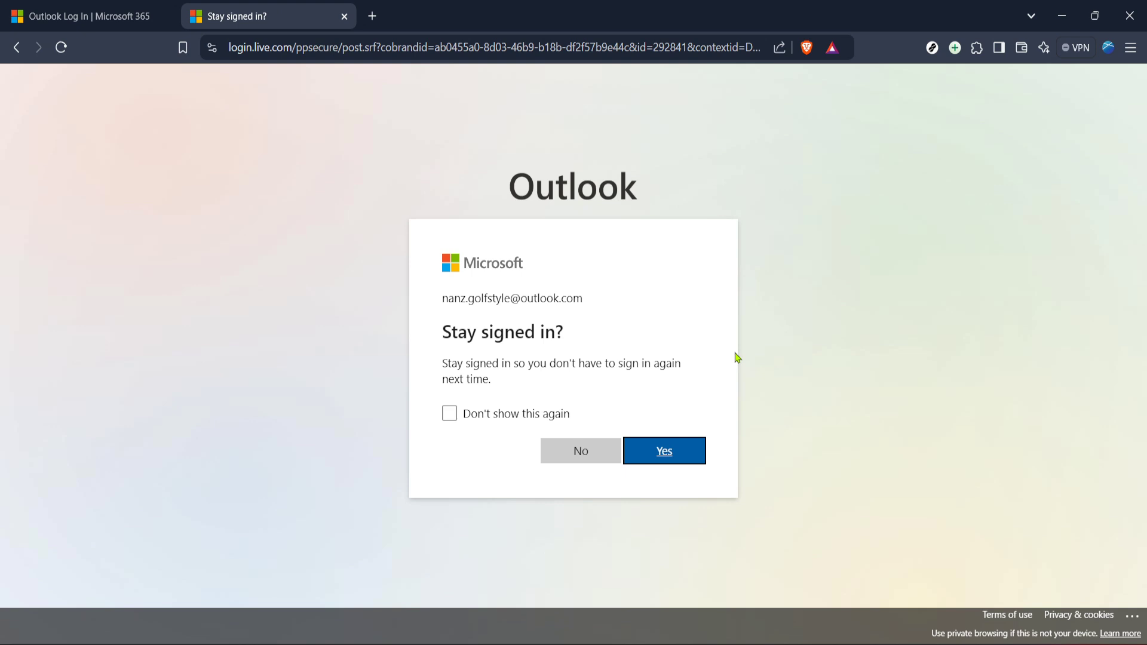
mouse_move(542, 525)
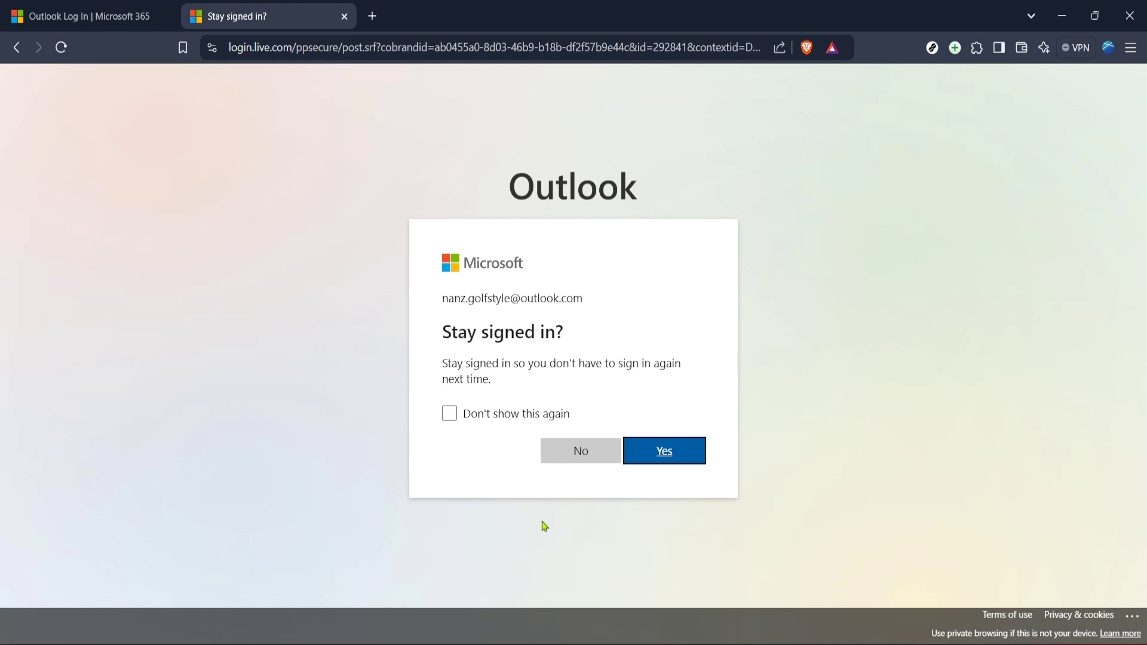
mouse_move(558, 435)
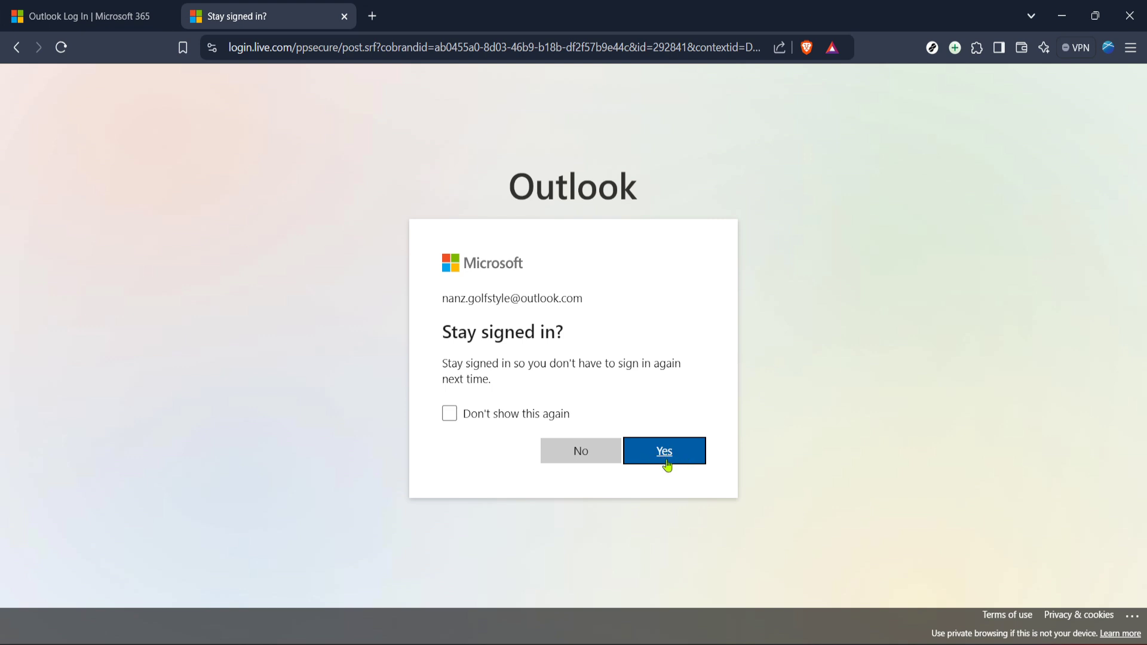
mouse_move(688, 474)
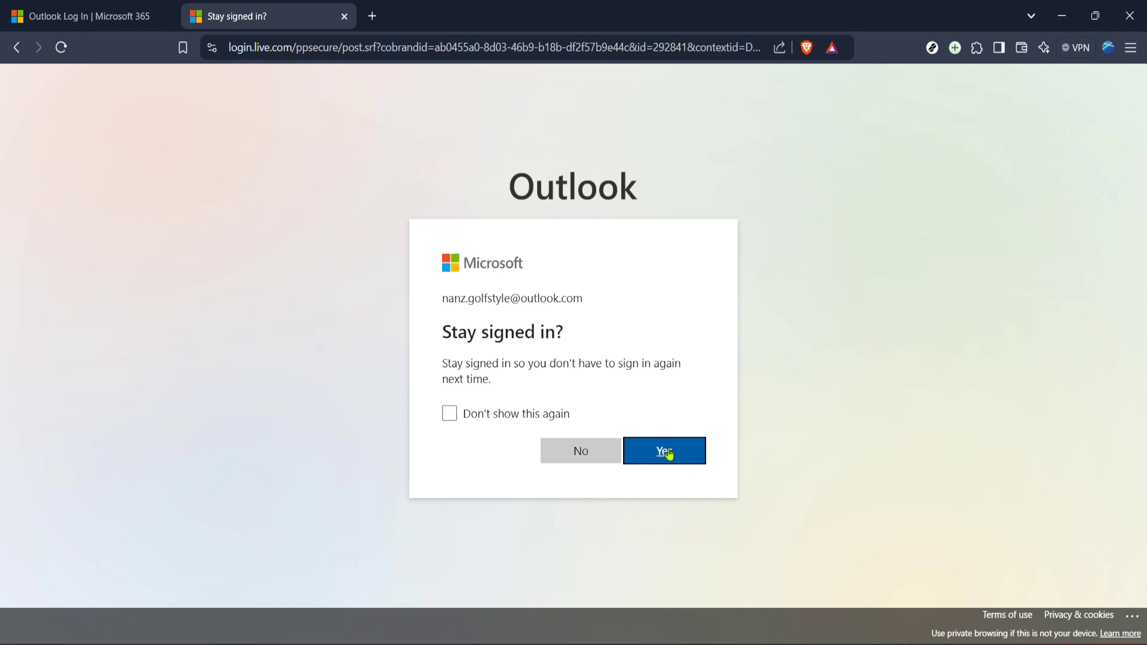
Answer Yes to the Stay signed in? prompt.
left_click(663, 450)
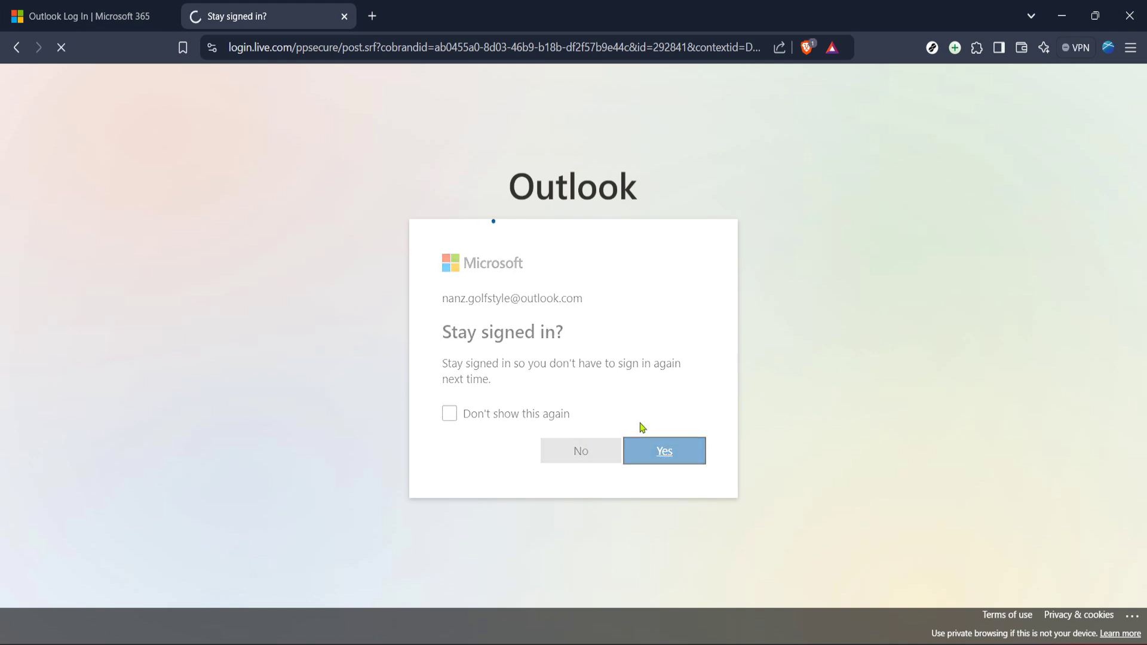
left_click(663, 450)
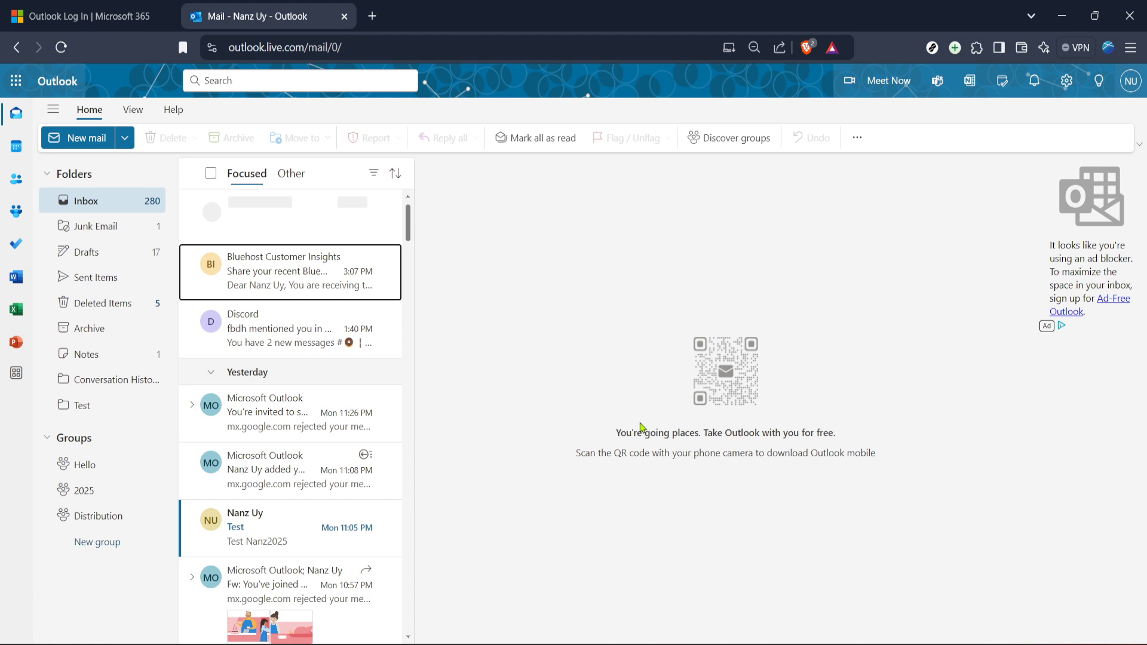
mouse_move(527, 243)
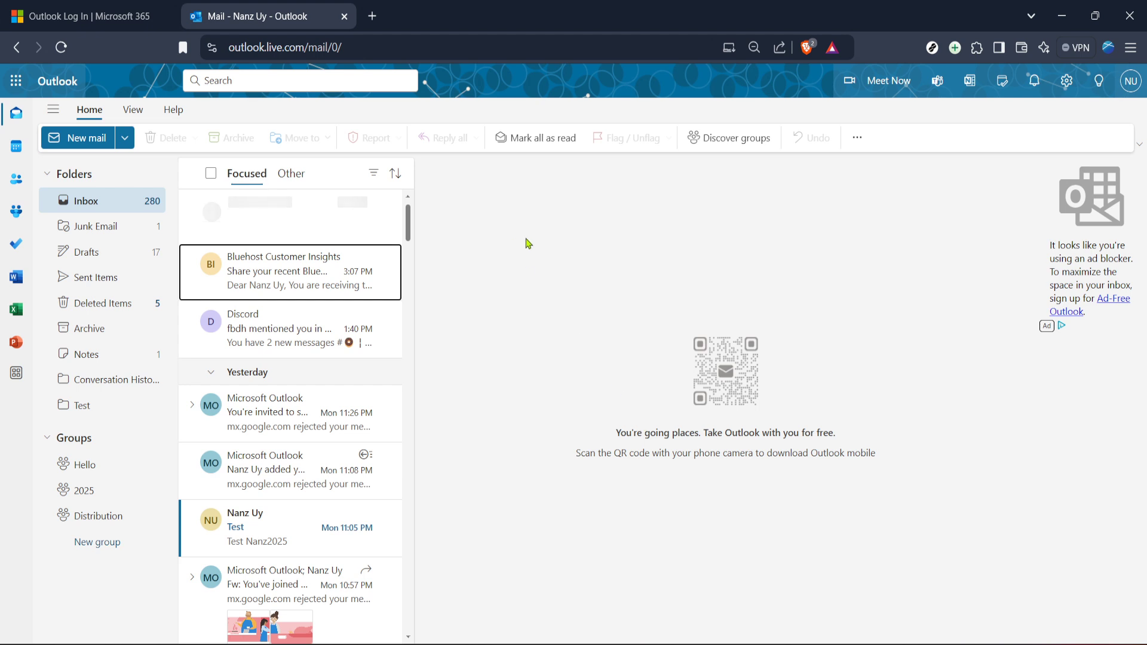
mouse_move(544, 241)
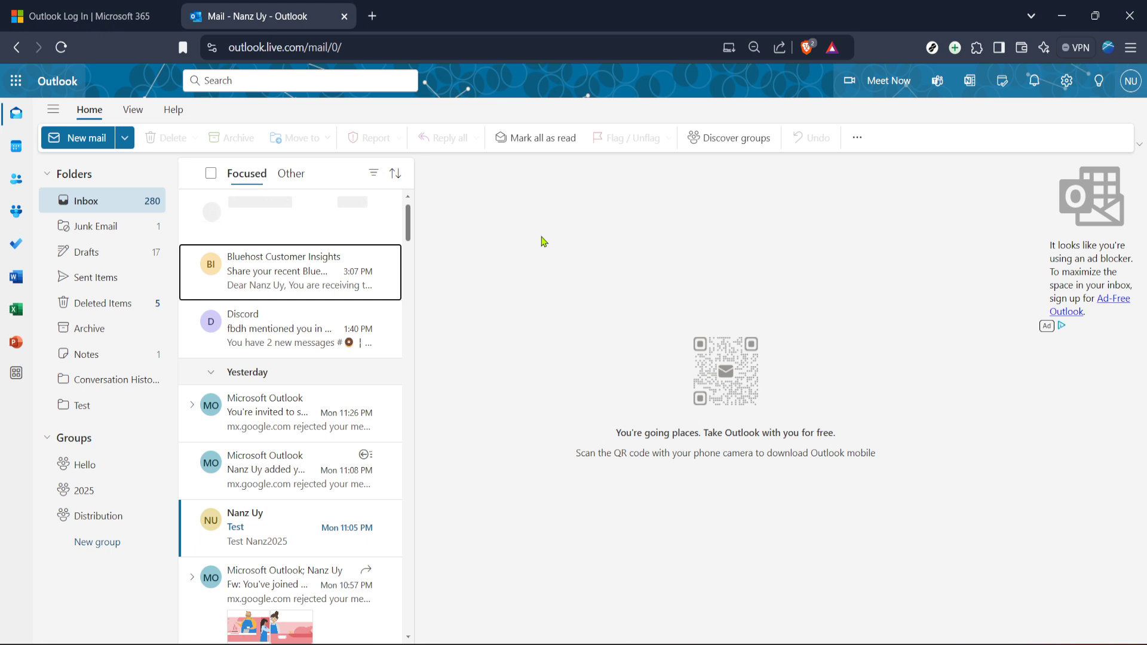
mouse_move(448, 240)
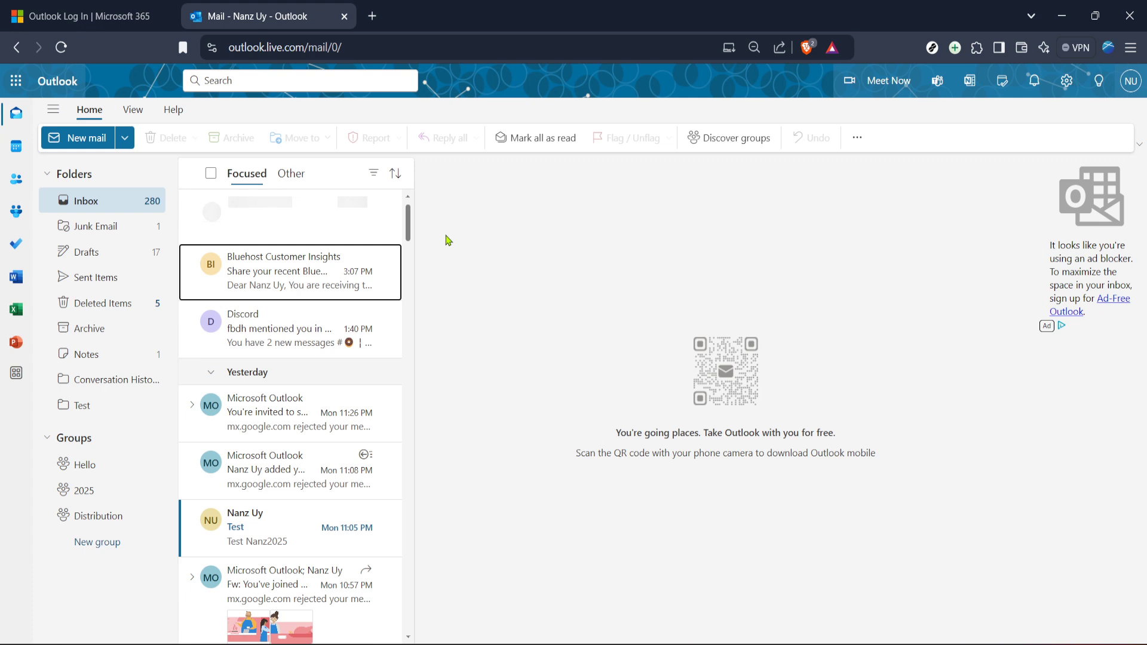
mouse_move(657, 257)
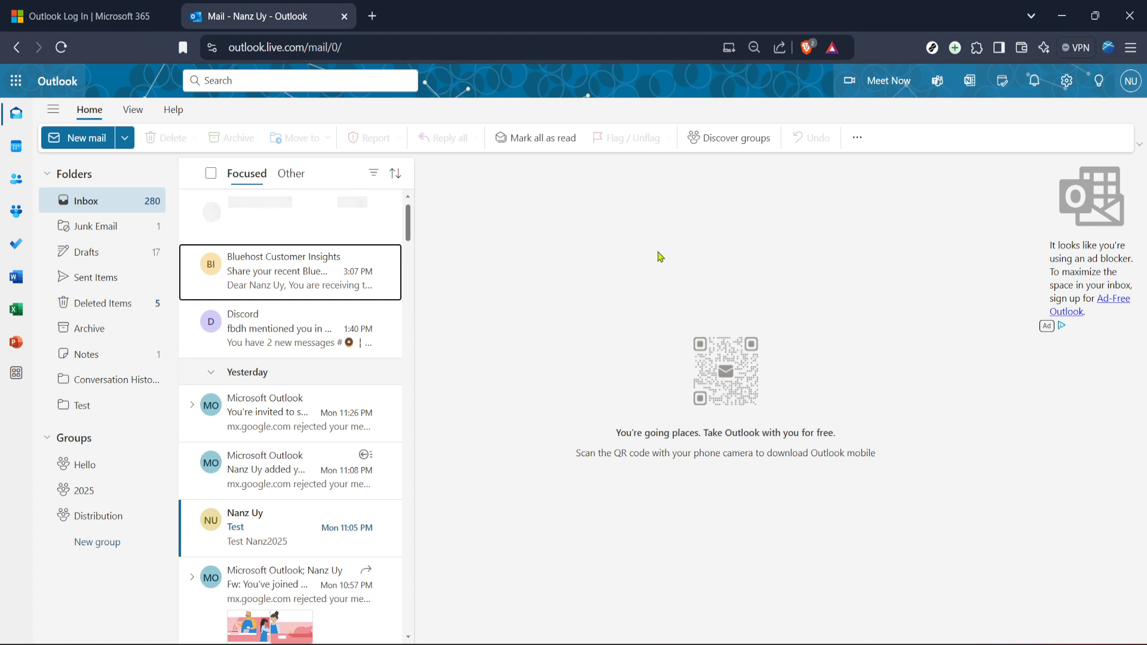
mouse_move(625, 239)
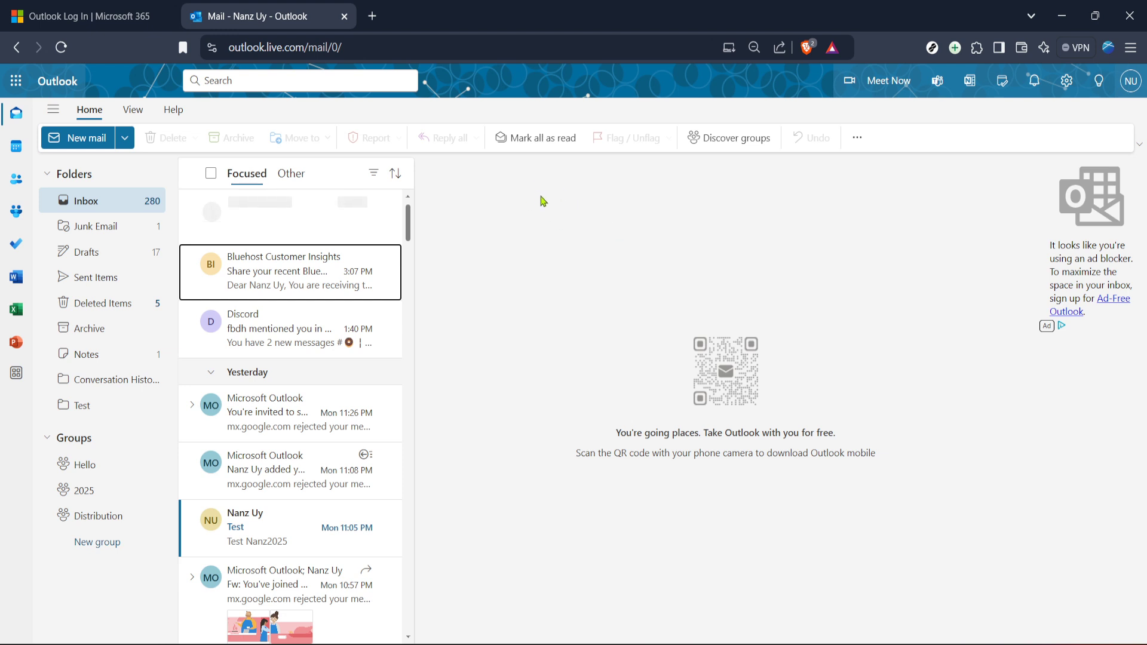
mouse_move(430, 103)
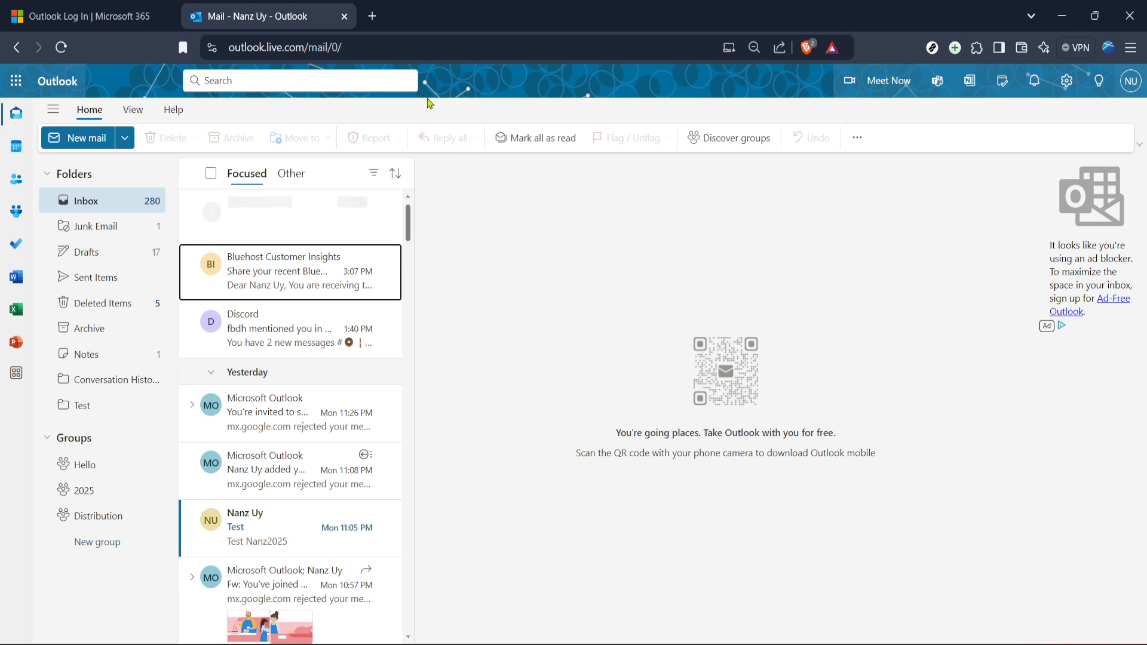